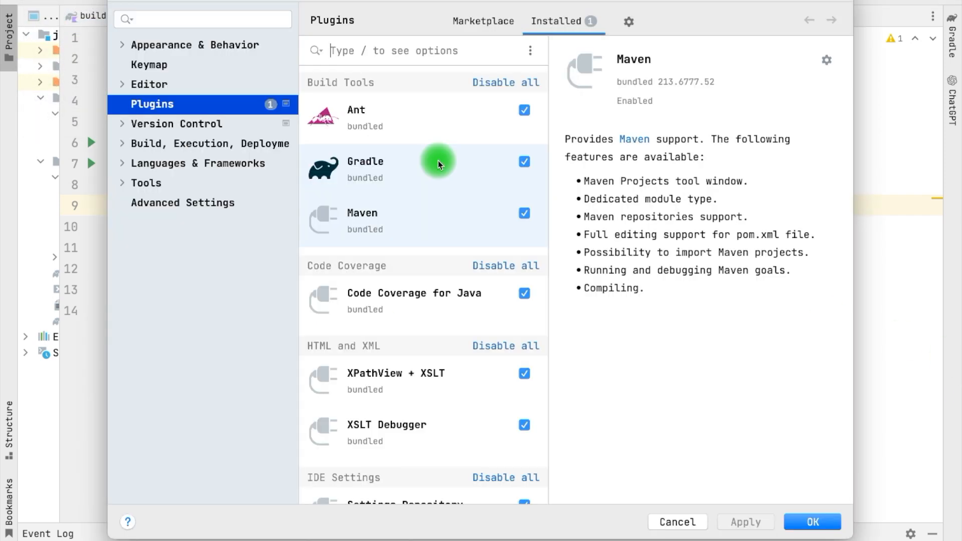
# Search 'chat' in installed plugins, check the ChatGPT plugin details, and cancel out of Settings.
pyautogui.write('chat')
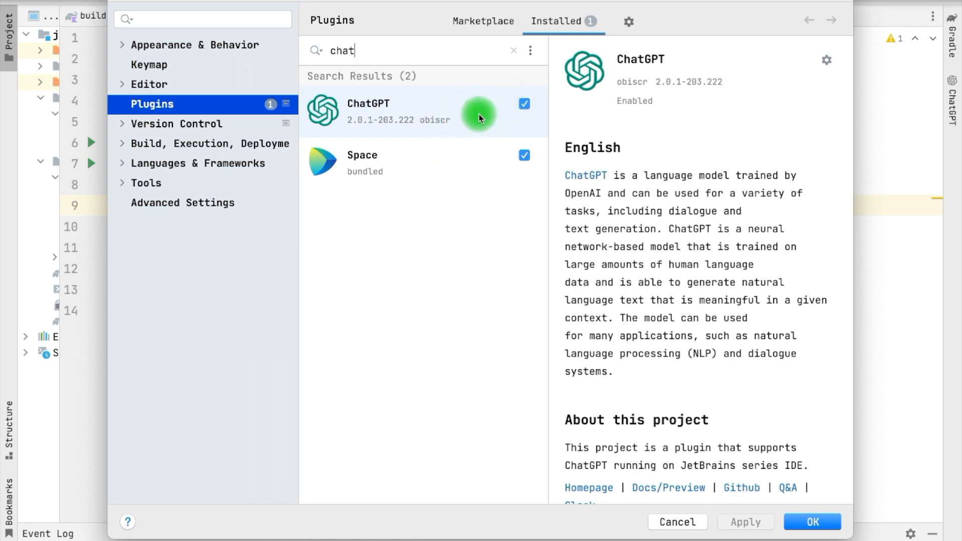
pyautogui.click(513, 50)
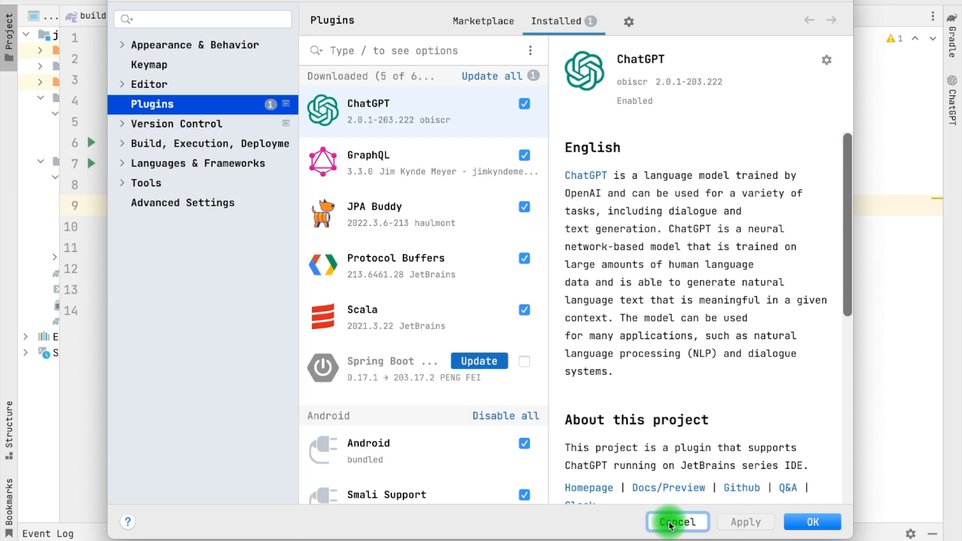
pyautogui.click(677, 521)
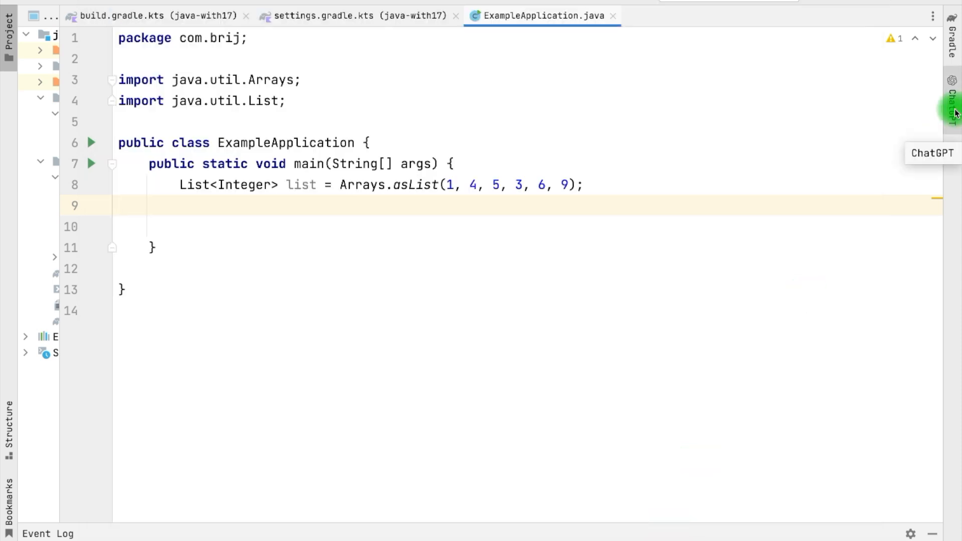
# Show the ChatGPT assistant panel from the right sidebar beside ExampleApplication.java.
pyautogui.click(954, 98)
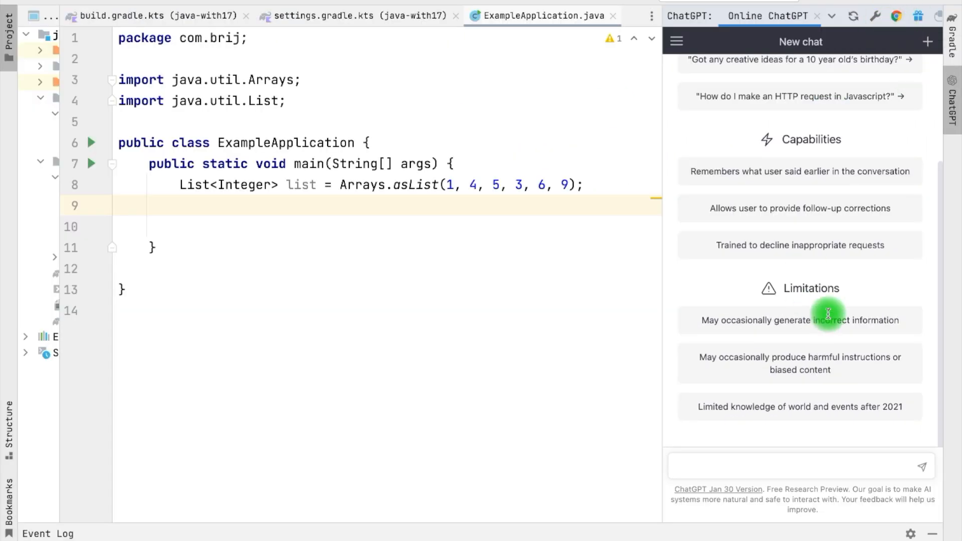
pyautogui.moveTo(741, 187)
pyautogui.write('Hi')
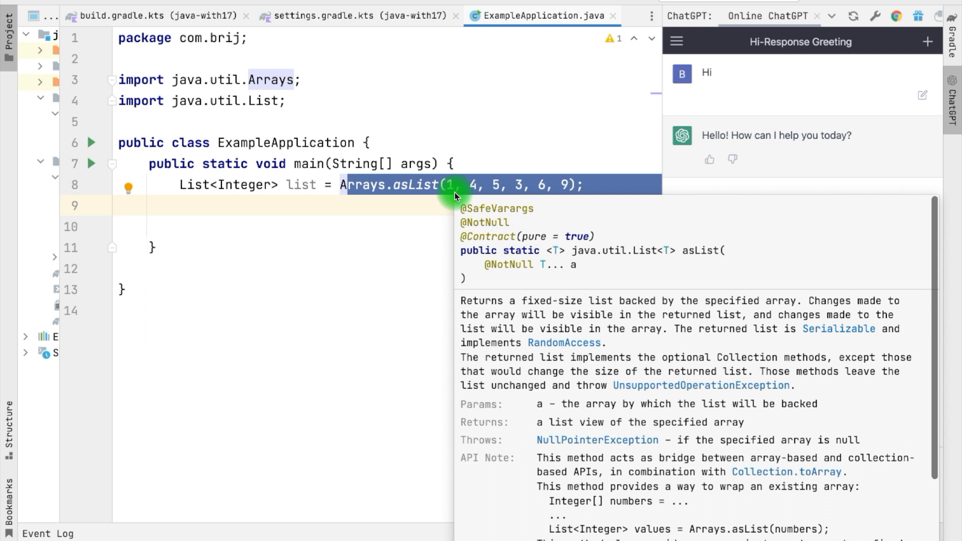
# Dismiss the asList popup and ask ChatGPT 'sum of integer list'.
pyautogui.click(373, 206)
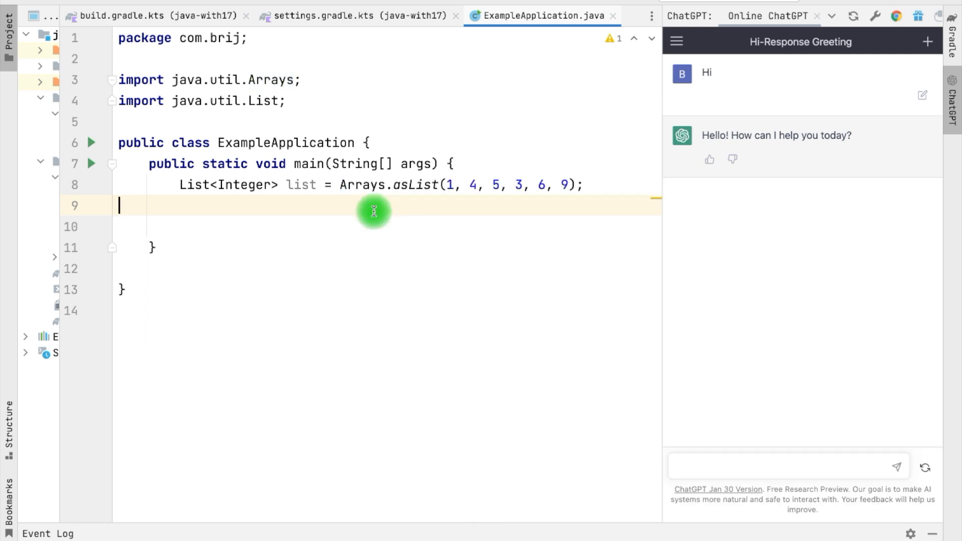
pyautogui.moveTo(679, 415)
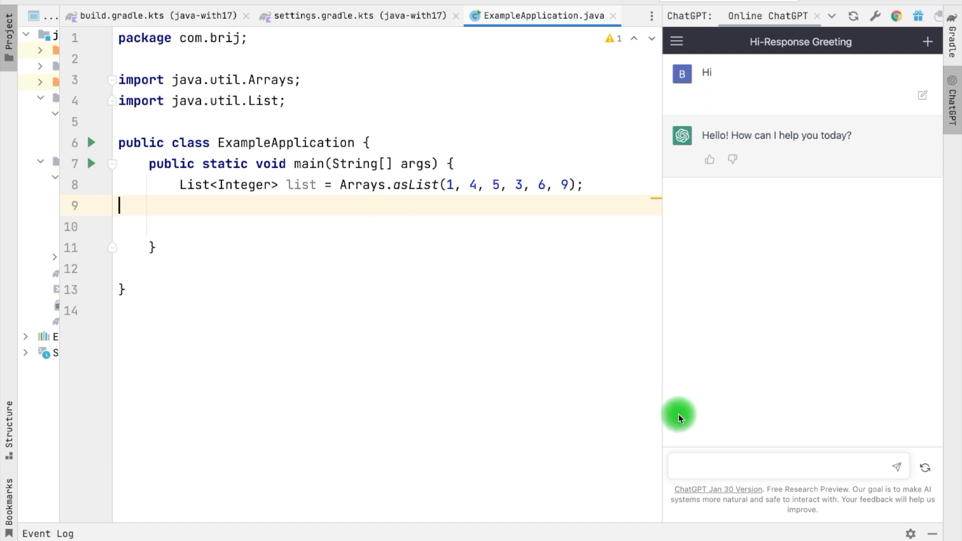
pyautogui.write('sum of integer lisat')
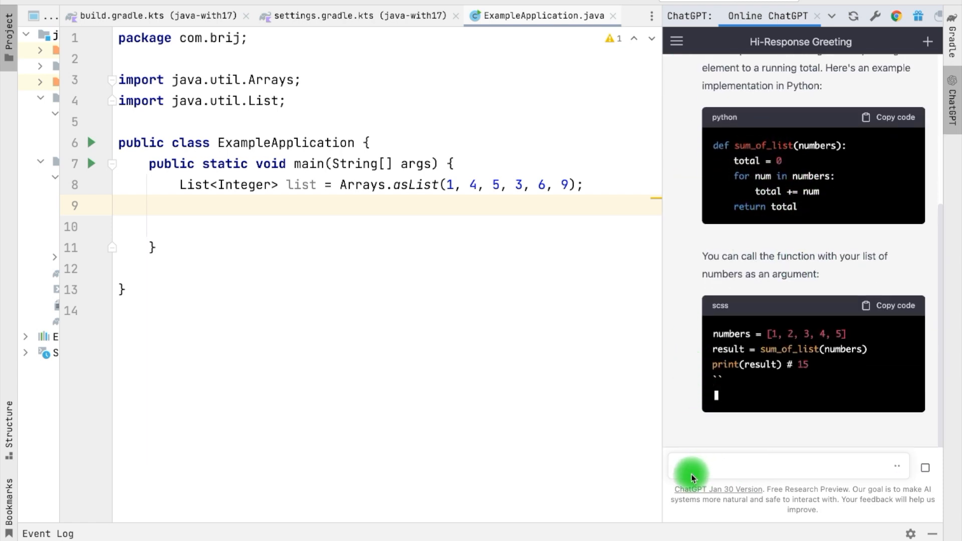
pyautogui.write('sum of integer list')
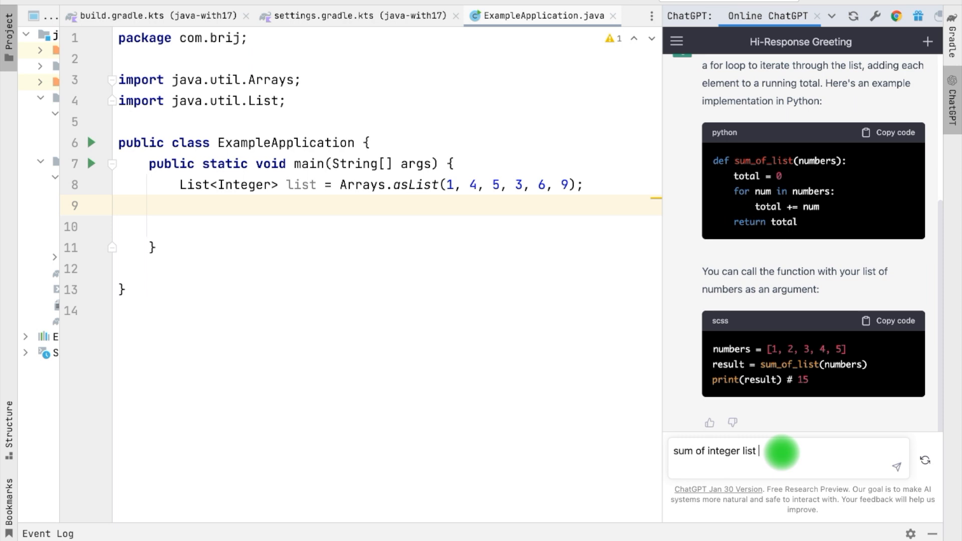
pyautogui.click(896, 460)
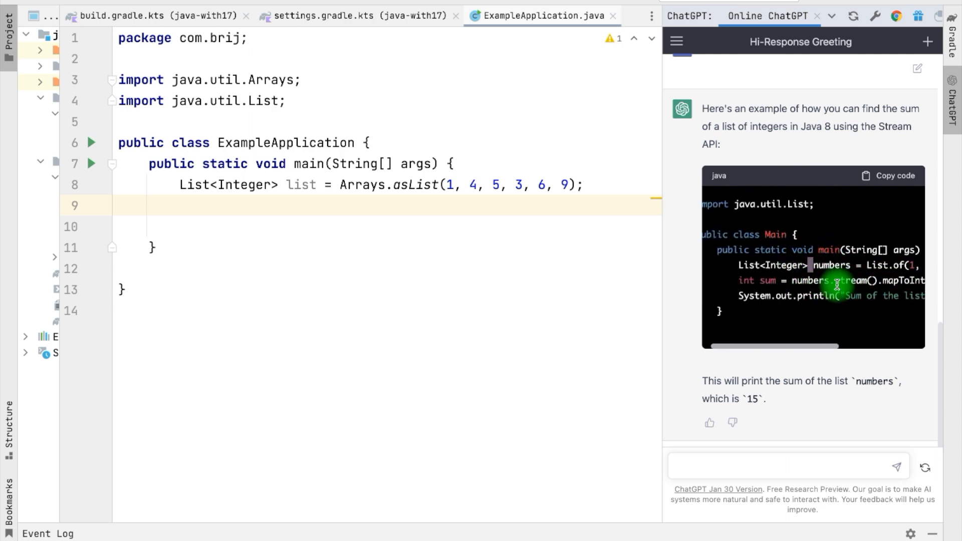
# Scroll the ChatGPT answer to read the stream mapToInt sum statement.
pyautogui.hscroll(3)
pyautogui.write('int sum = list.stream().mapToInt(Integer::intValue).sum();')
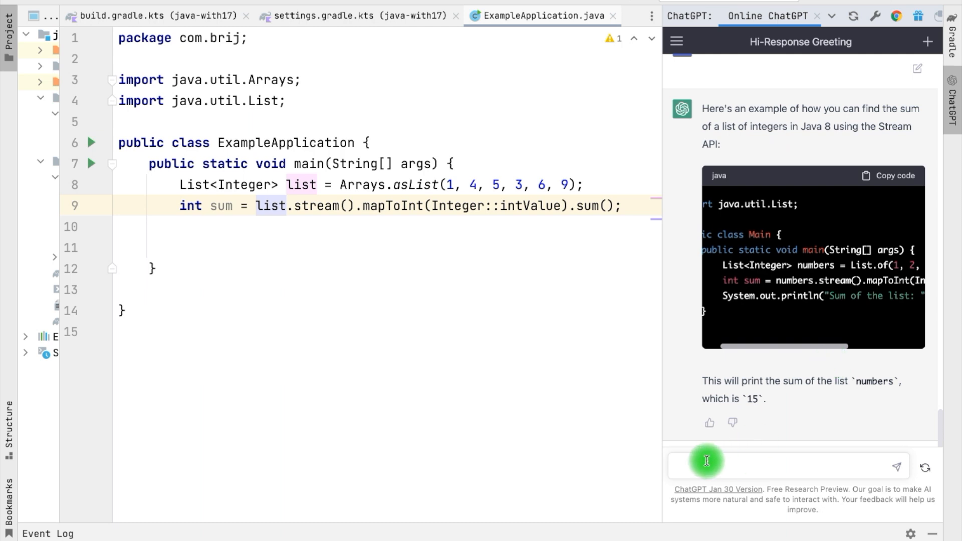
# Ask ChatGPT 'best ways to sum integer list in java 8' and scroll through the listed approaches.
pyautogui.write('best ways to sum')
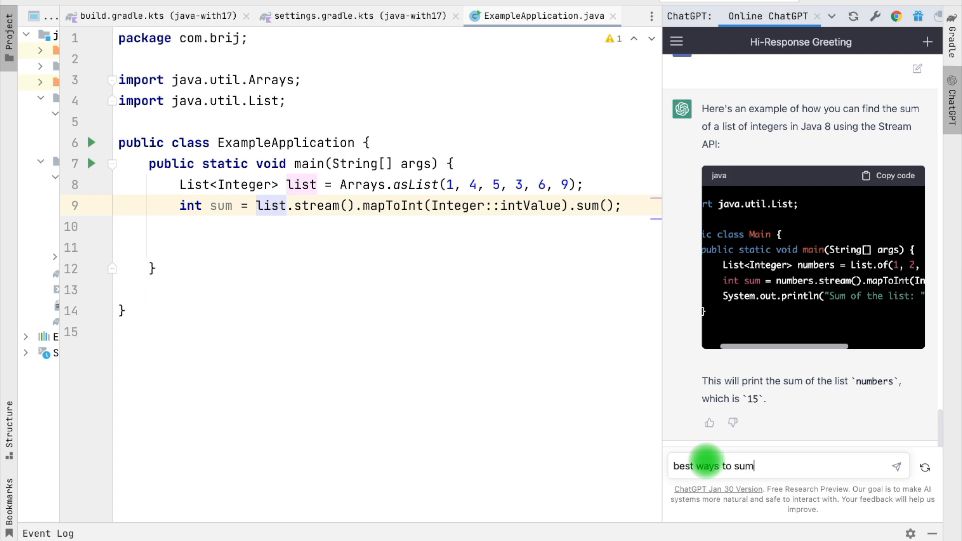
pyautogui.write('integer list in java')
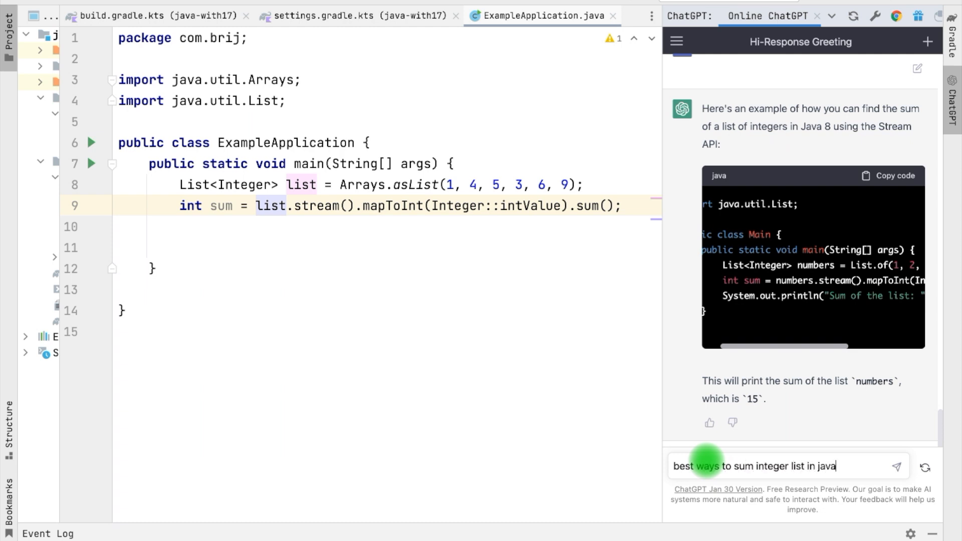
pyautogui.click(895, 466)
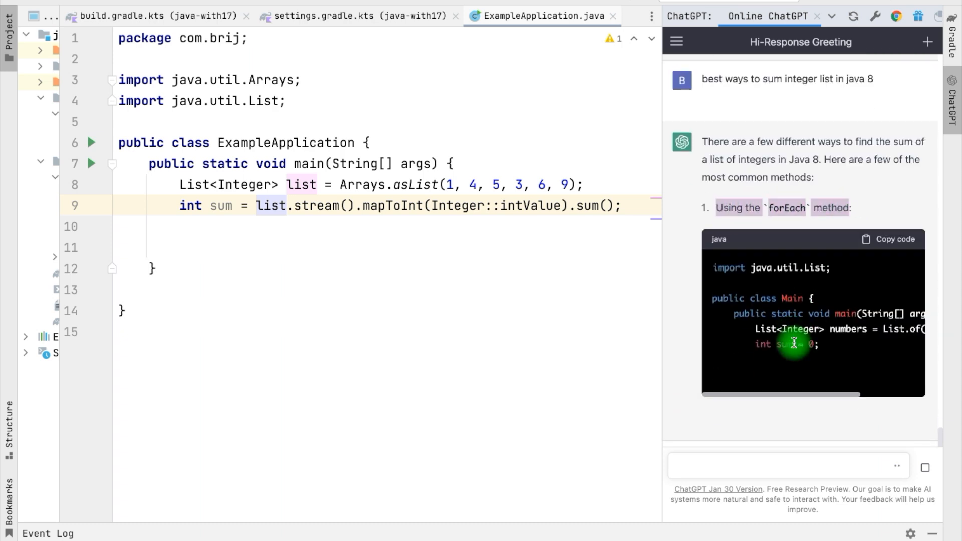
pyautogui.scroll(-3)
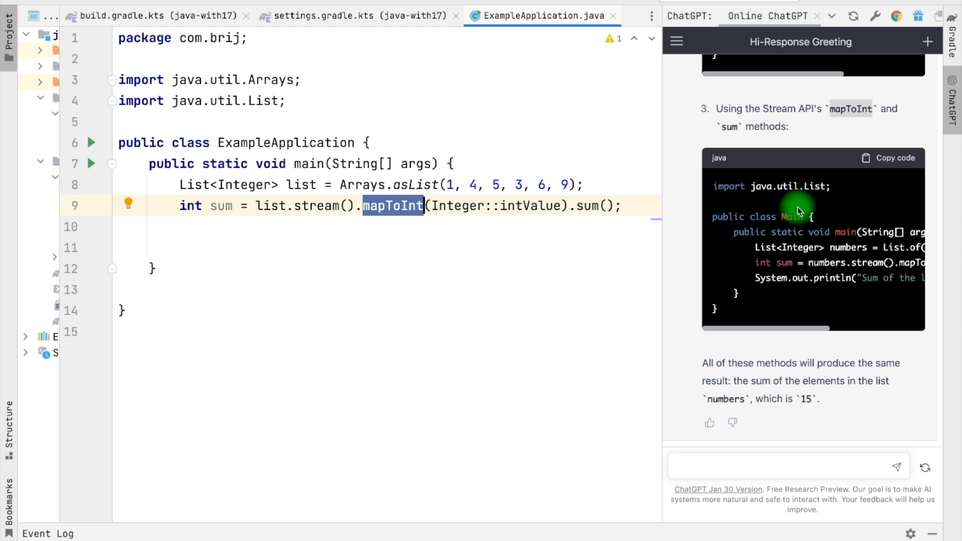
# Ask 'how to use mapToInt', select its explanation, then start typing 'springboot dependencies'.
pyautogui.write('how to use mapToInt')
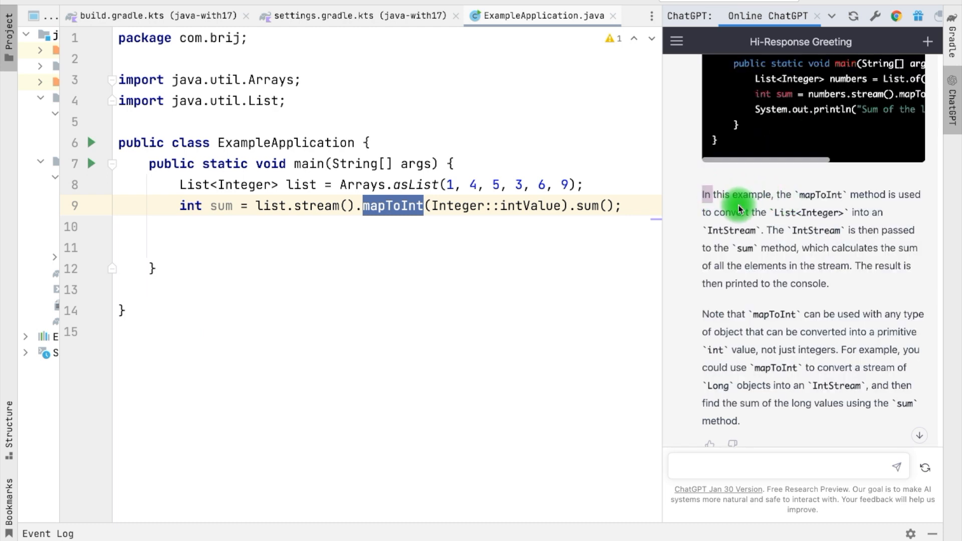
pyautogui.moveTo(740, 209); pyautogui.dragTo(819, 359)
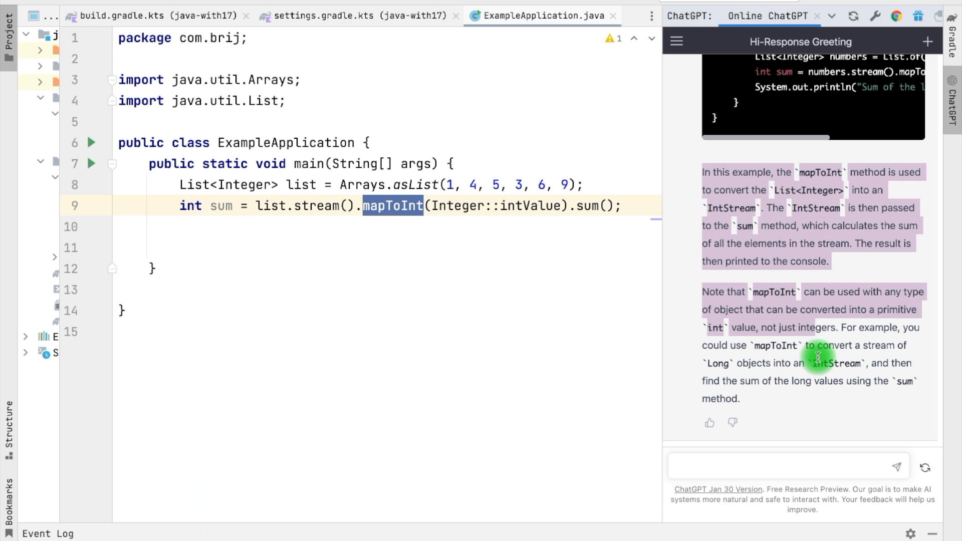
pyautogui.write('springboot dependencies for gradle')
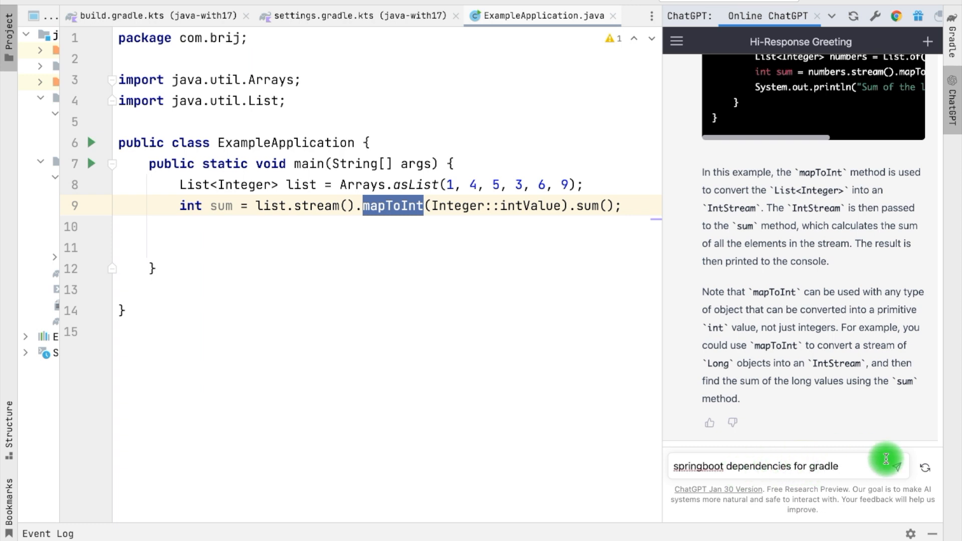
# Send the 'springboot dependencies for gradle' question to get a minimal Gradle build file.
pyautogui.click(903, 467)
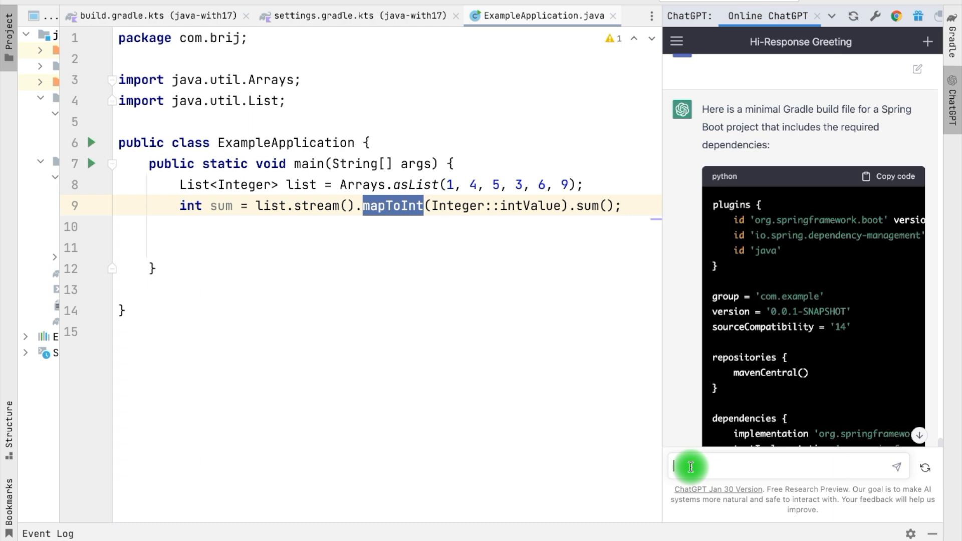
pyautogui.write('Springboot main cla')
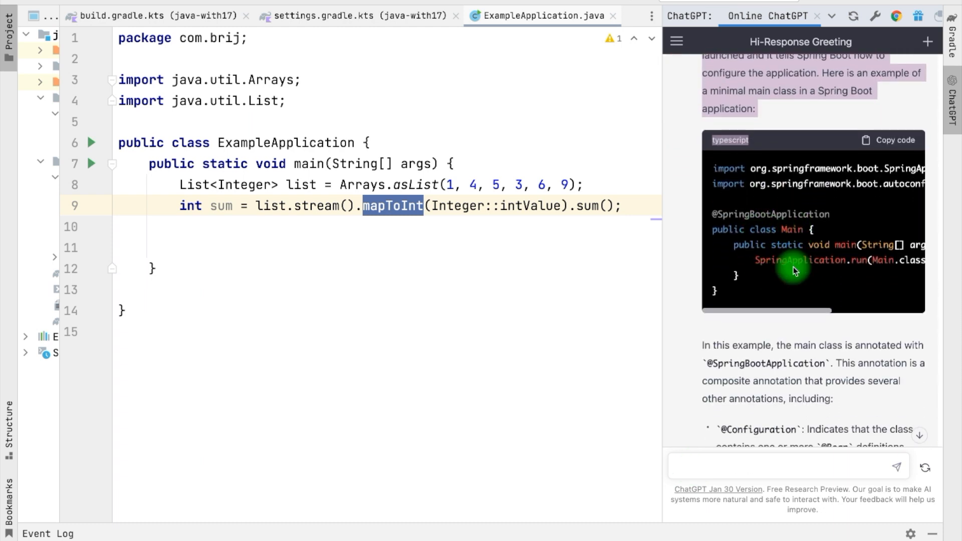
pyautogui.scroll(-3)
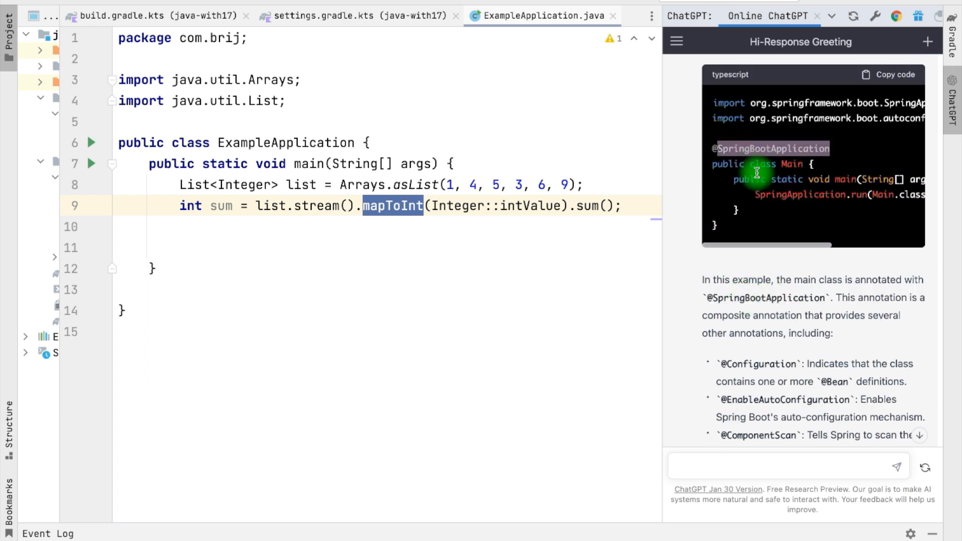
pyautogui.scroll(-3)
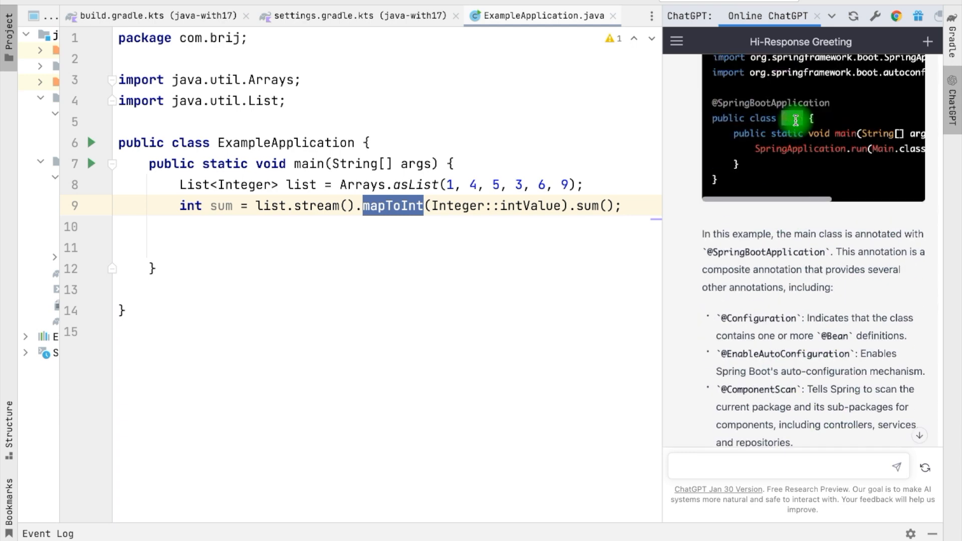
pyautogui.scroll(-3)
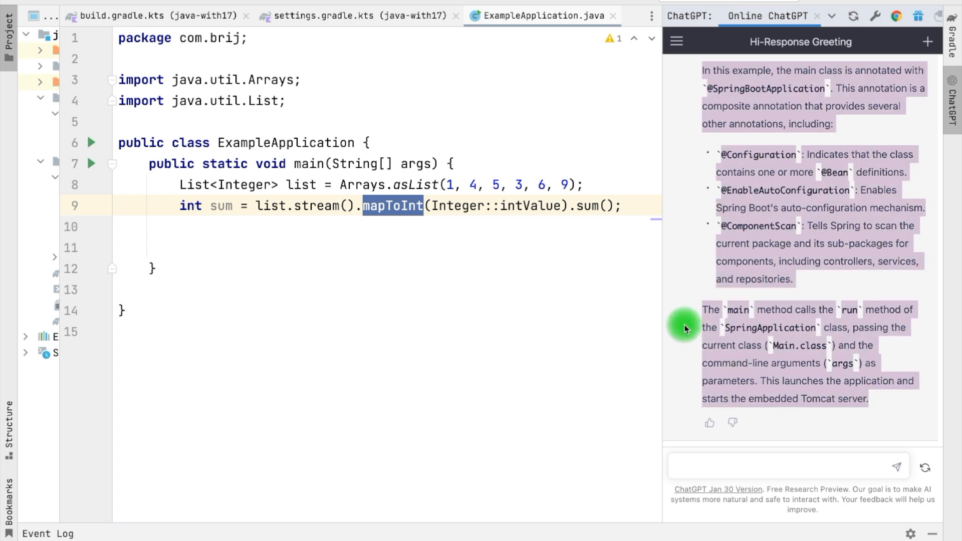
pyautogui.moveTo(671, 405)
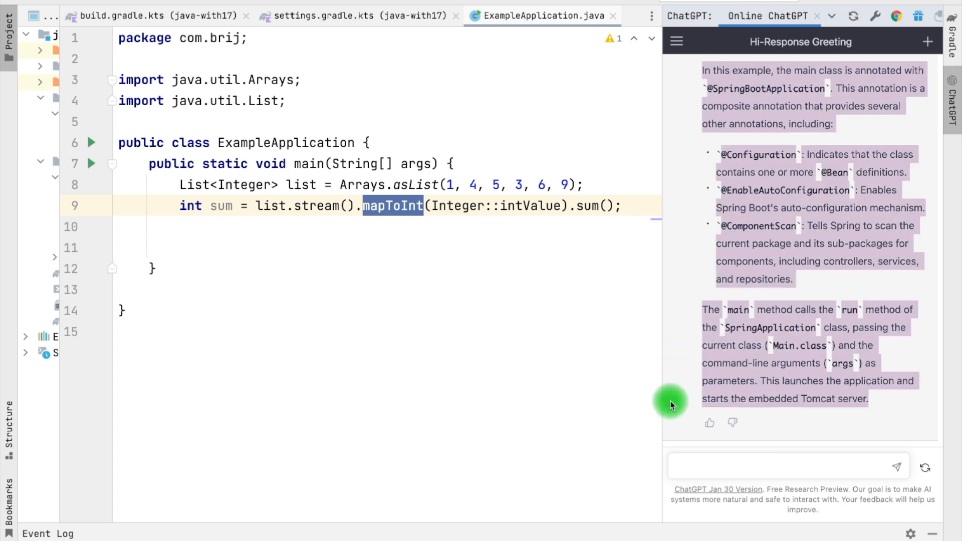
# Ask for a Spring Boot controller, then type 'SPringboot post api with request header'.
pyautogui.write('SPri')
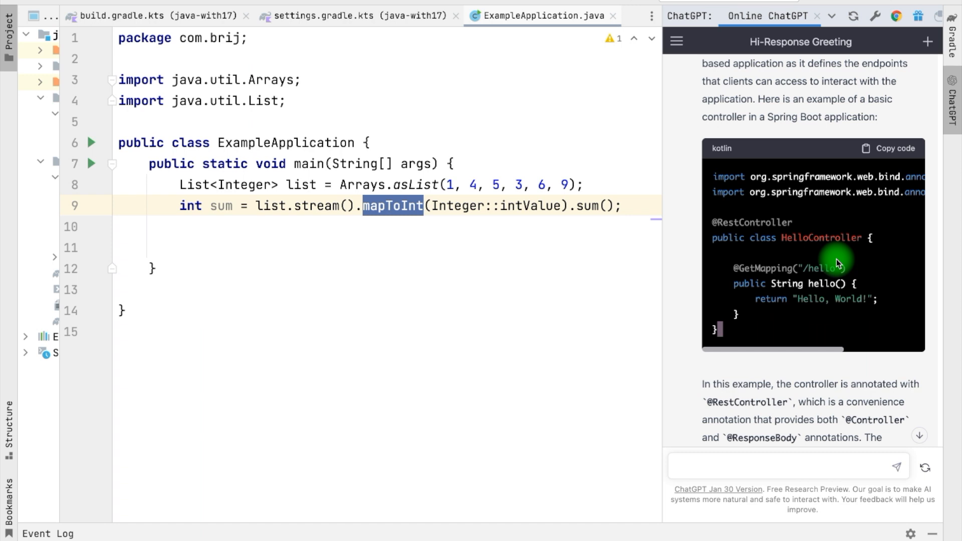
pyautogui.write('SPringboot post api with request header')
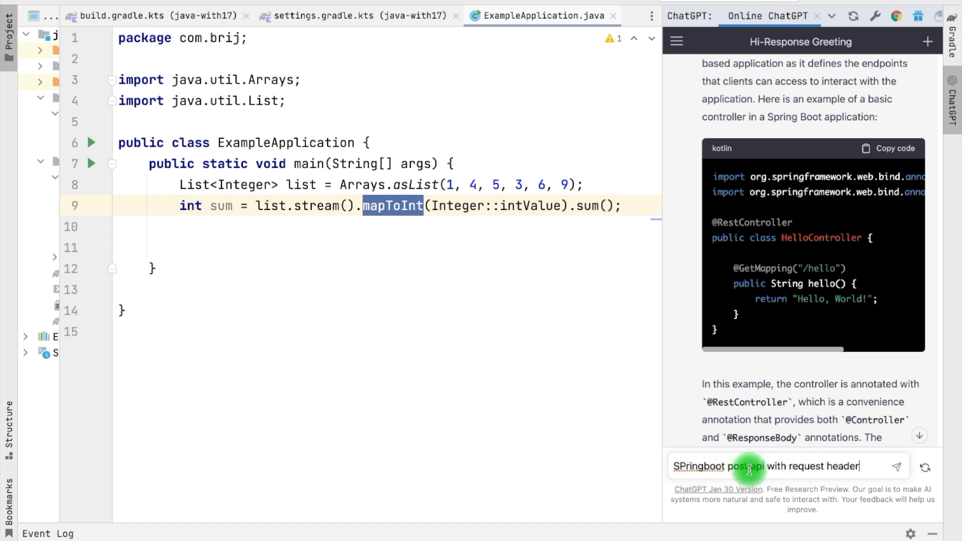
# Send the POST API with request header question, then type 'call external apis'.
pyautogui.click(912, 466)
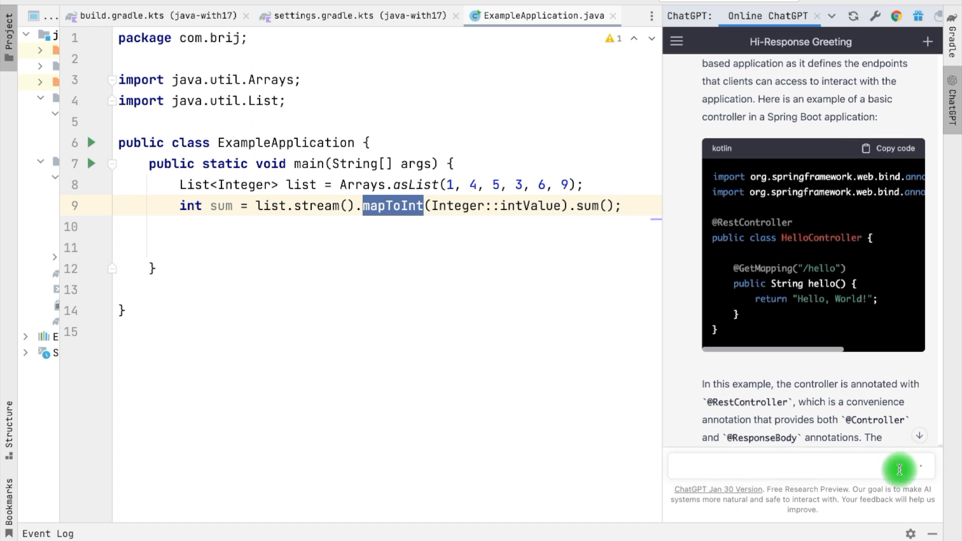
pyautogui.click(919, 468)
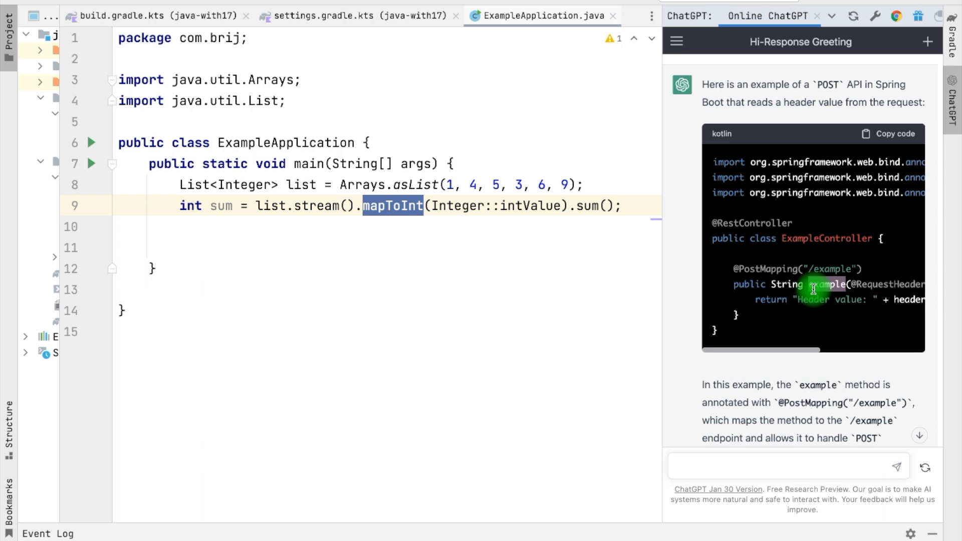
pyautogui.write('call external apis')
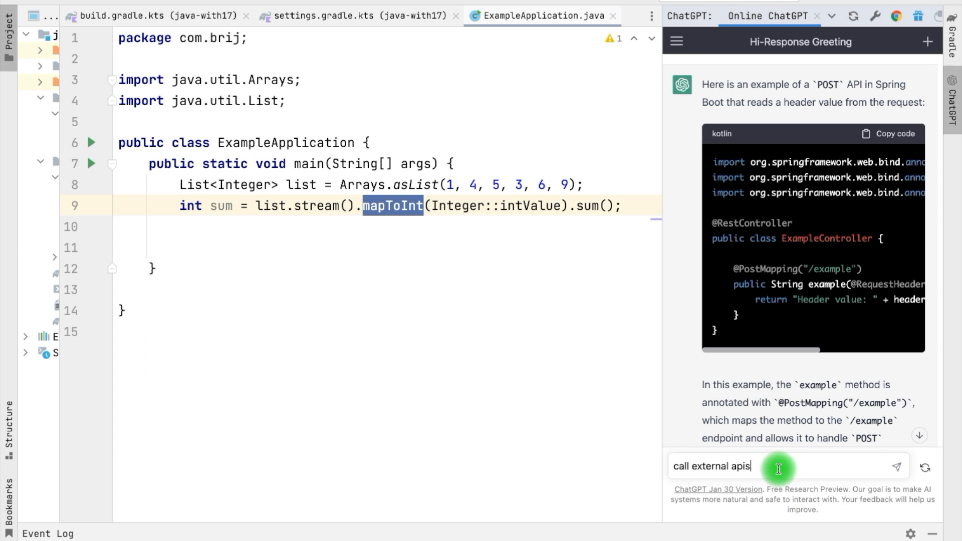
# Ask ChatGPT how to call external APIs and read its RestTemplate getForObject/postForObject reply.
pyautogui.click(896, 467)
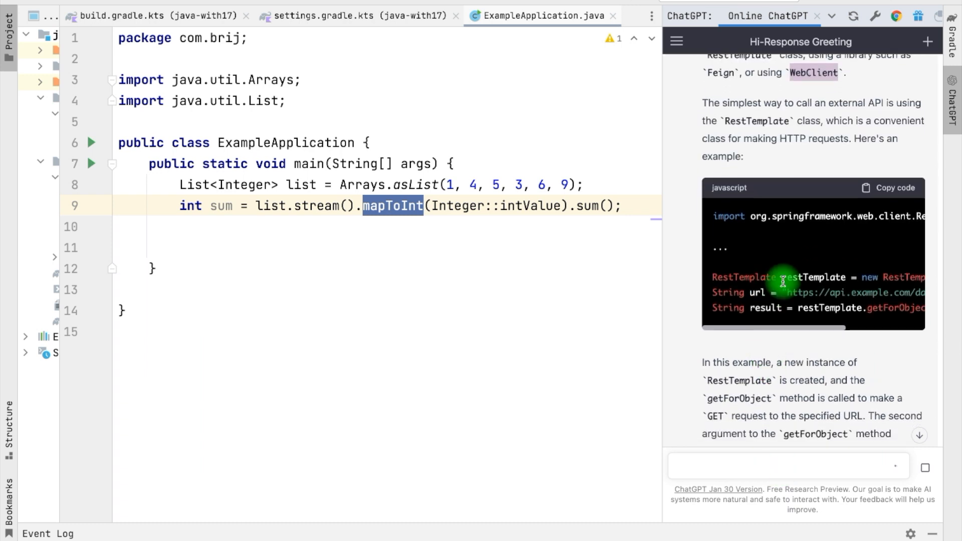
pyautogui.scroll(-3)
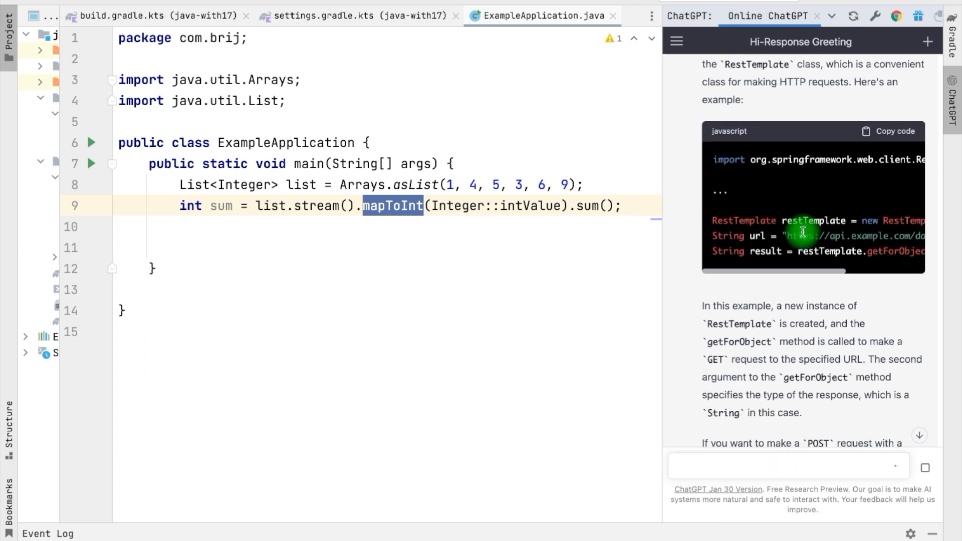
pyautogui.scroll(-3)
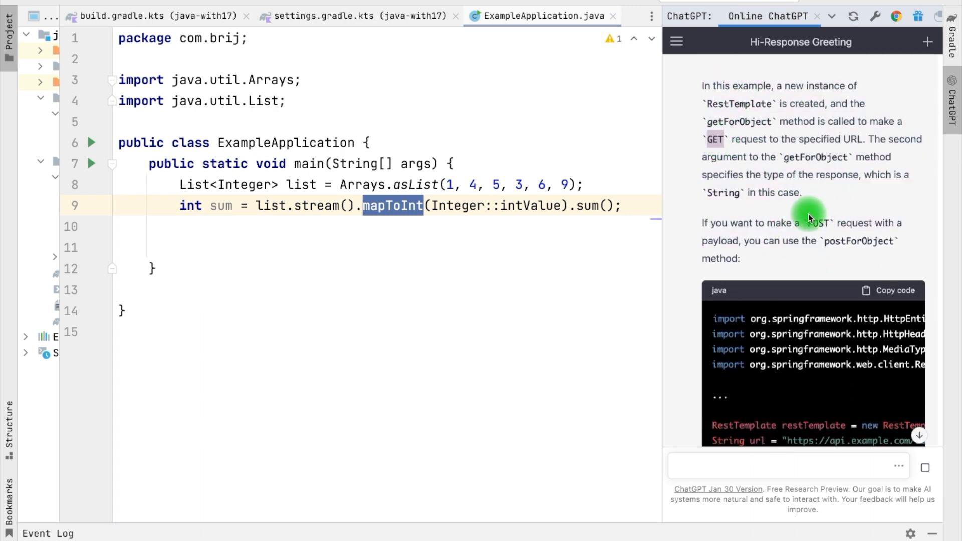
pyautogui.scroll(-3)
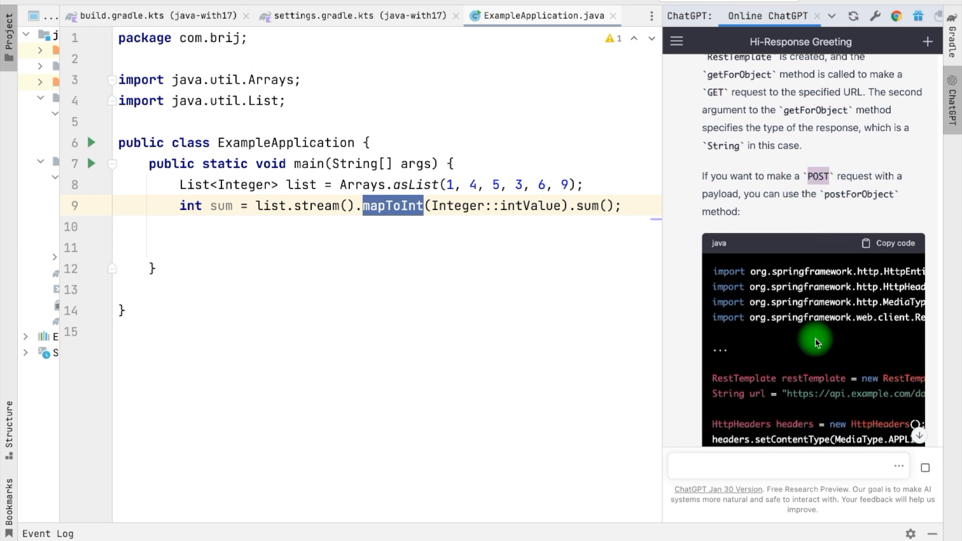
pyautogui.scroll(-3)
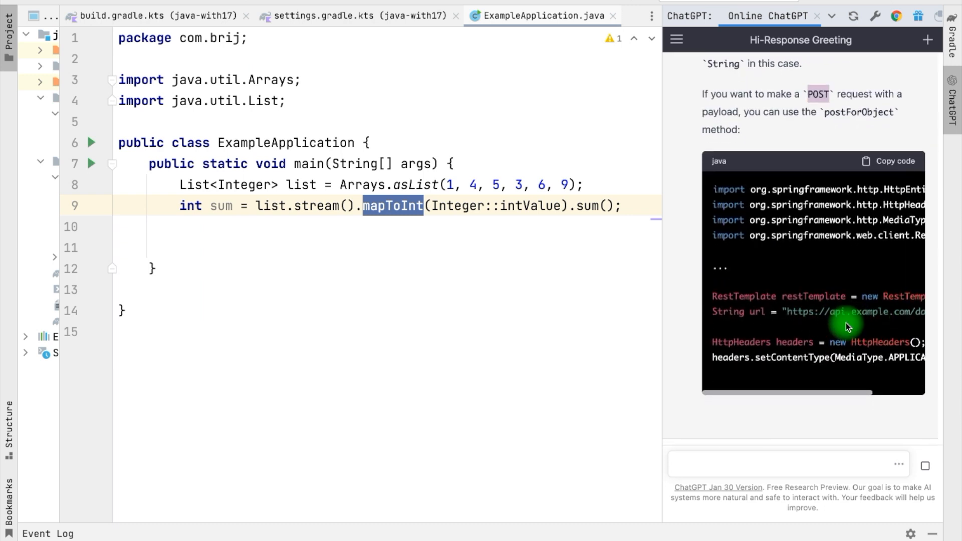
# Draft the next question 'Fiegn client' in the prompt box.
pyautogui.write('Fiegn client')
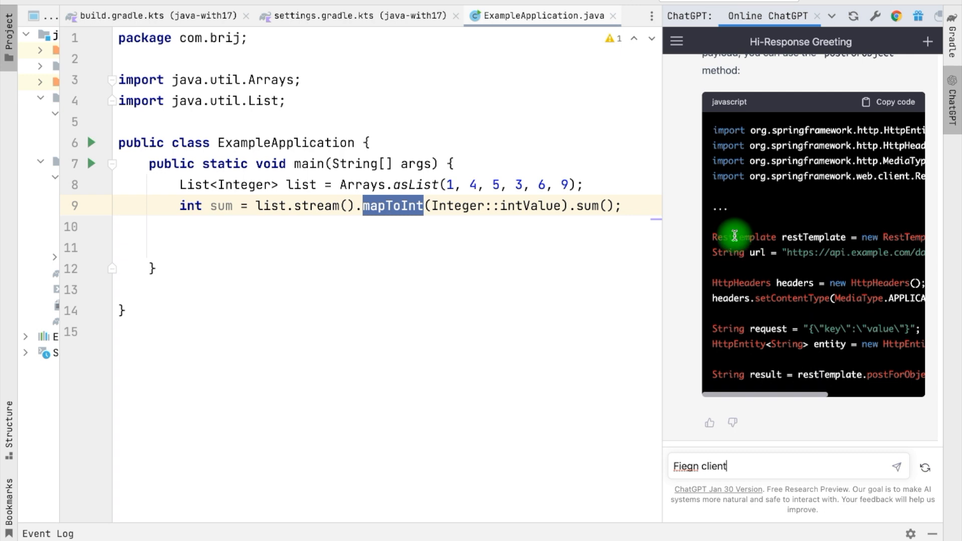
pyautogui.moveTo(712, 466)
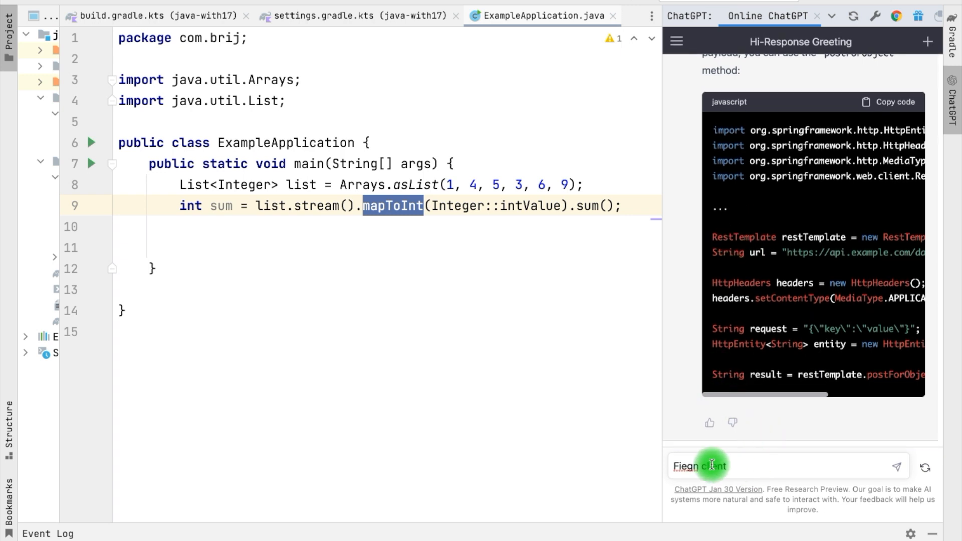
pyautogui.click(895, 467)
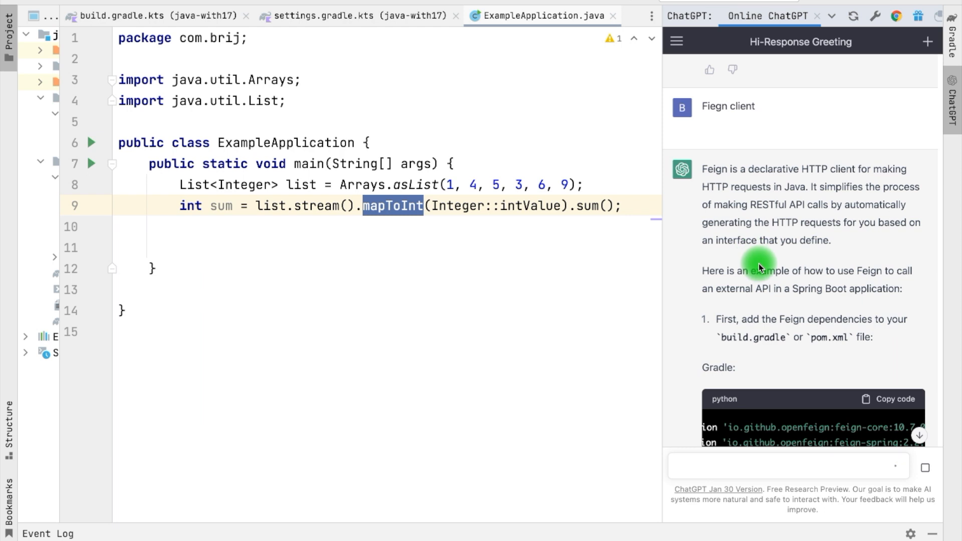
pyautogui.scroll(-3)
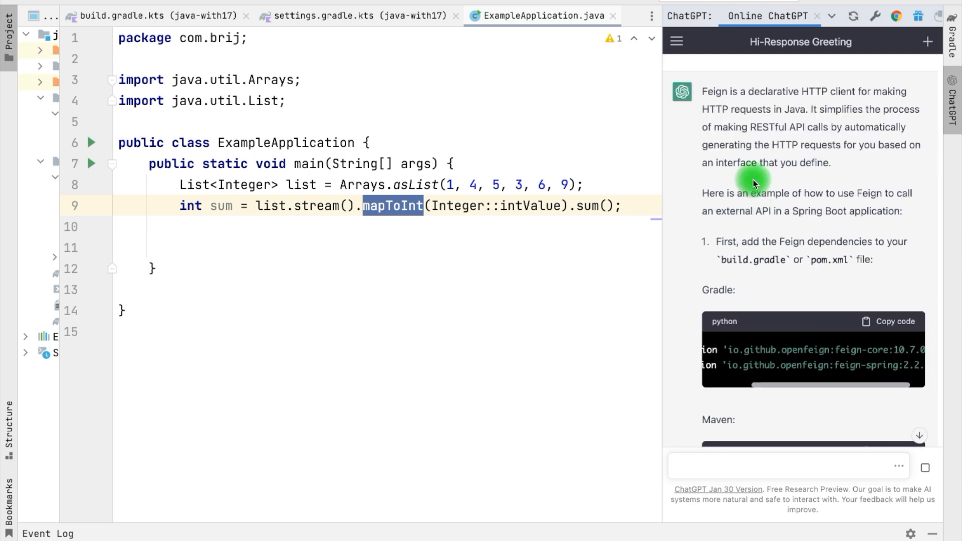
pyautogui.moveTo(728, 257)
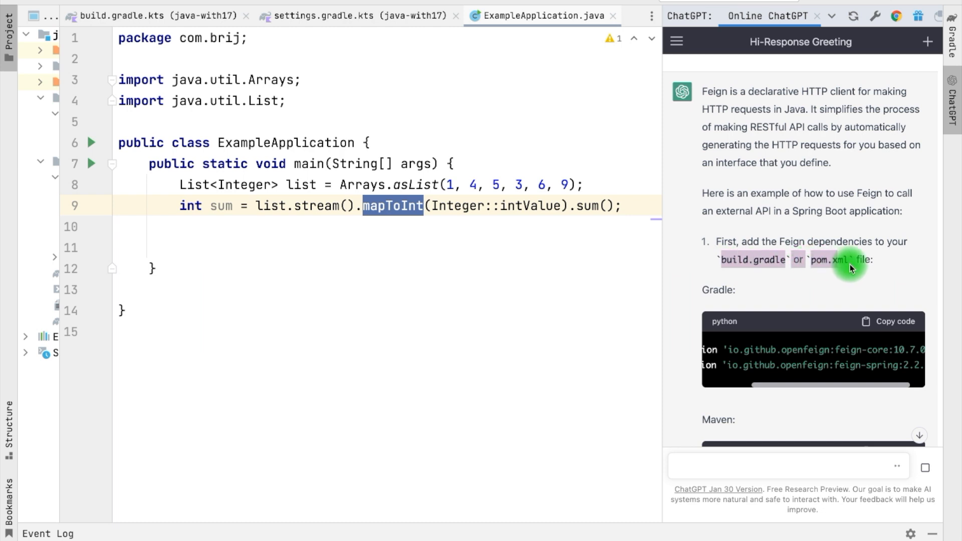
pyautogui.scroll(-3)
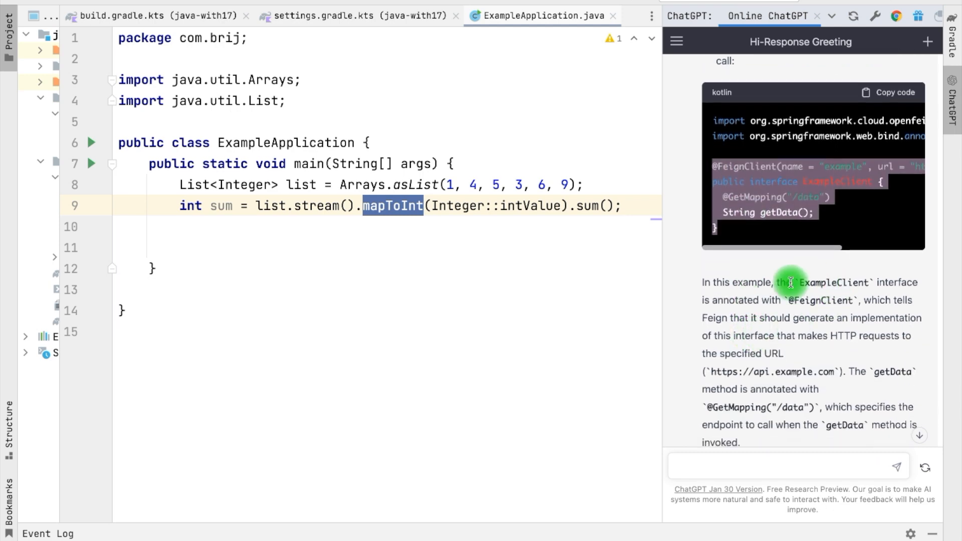
pyautogui.scroll(-3)
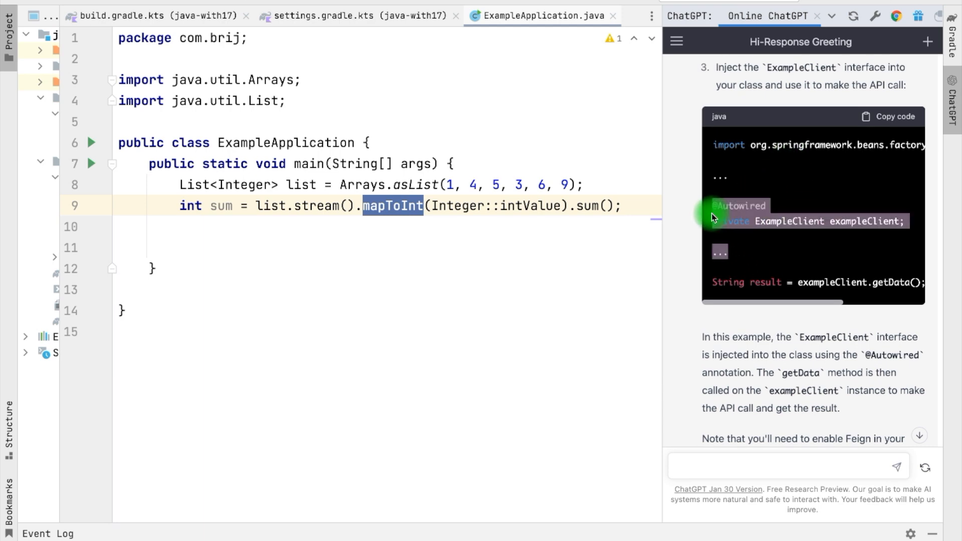
pyautogui.scroll(-3)
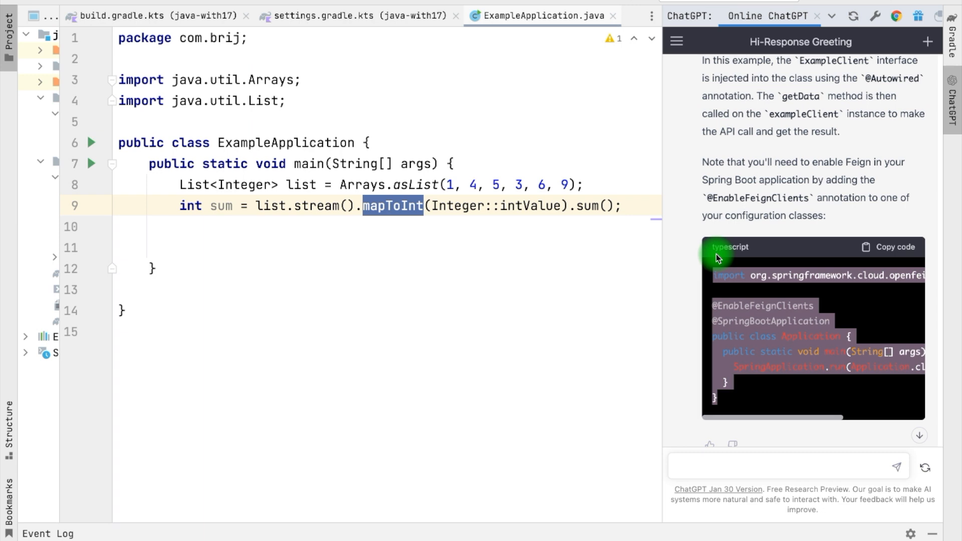
pyautogui.scroll(-3)
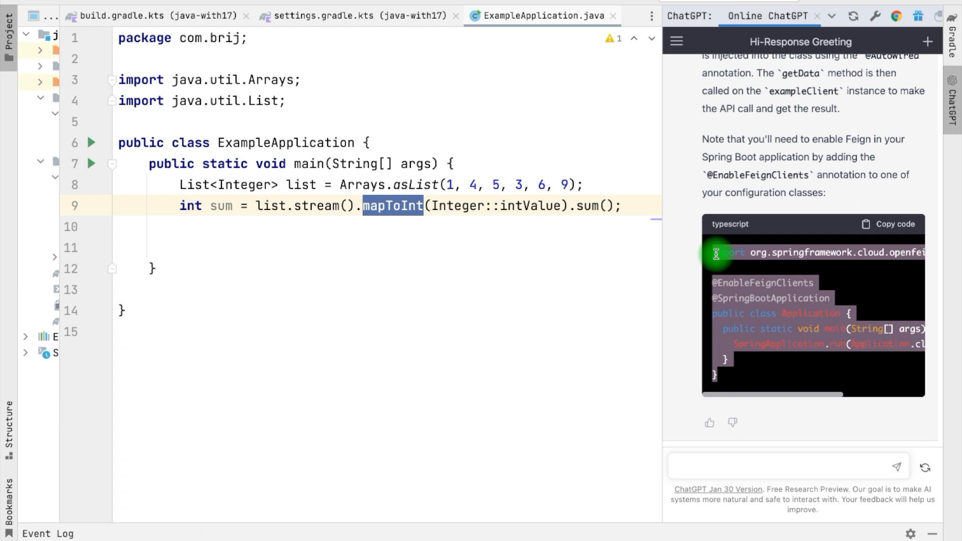
pyautogui.write('kafka property file in spring kafka')
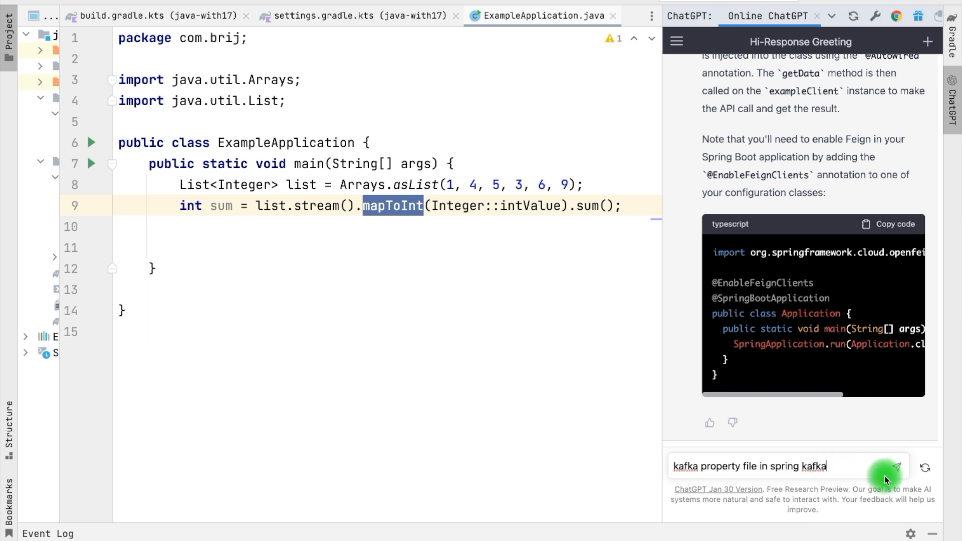
pyautogui.click(898, 467)
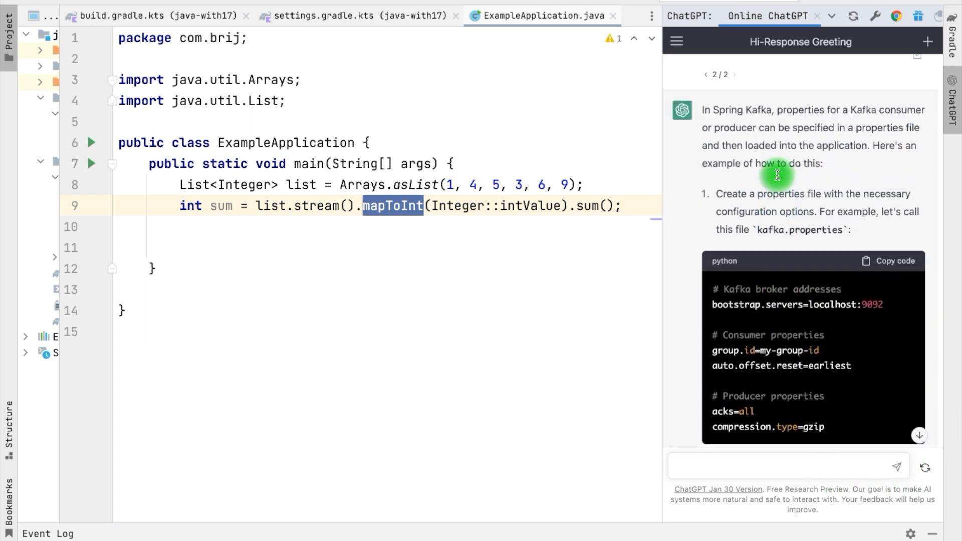
pyautogui.scroll(-3)
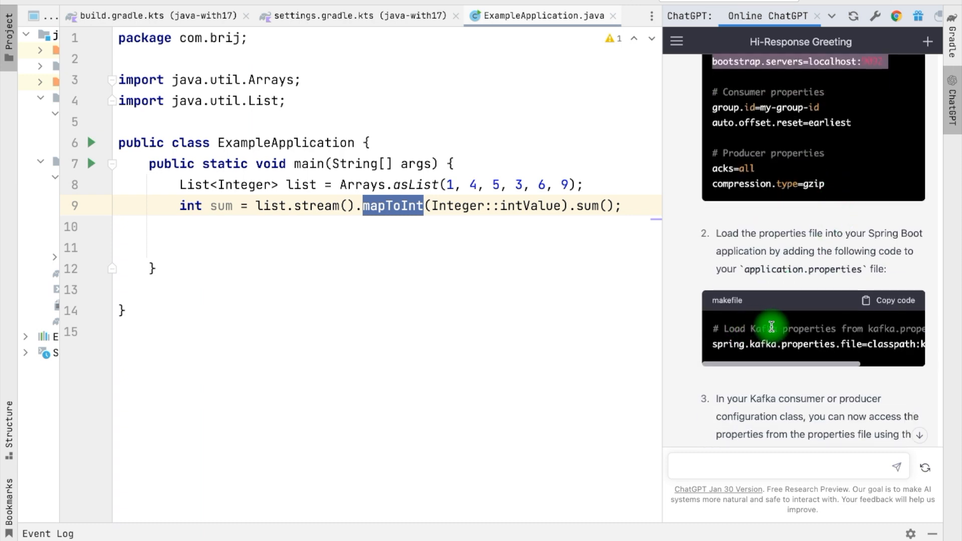
pyautogui.moveTo(730, 344)
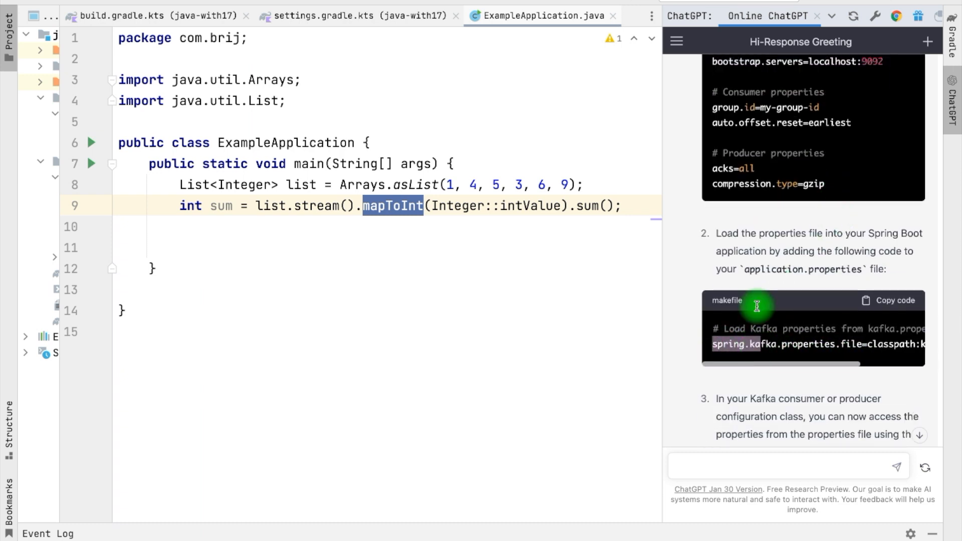
pyautogui.scroll(-3)
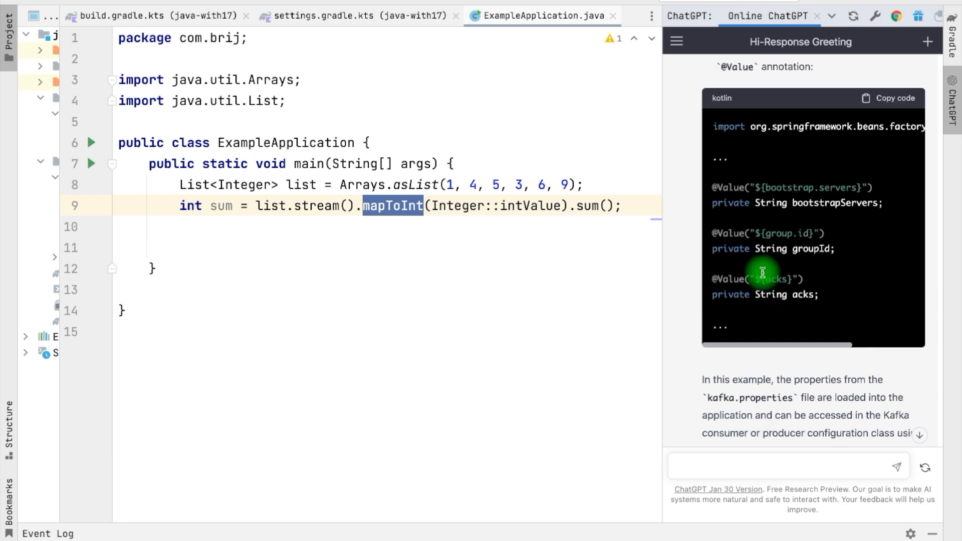
# Replace the misspelled 'do0cker file' with 'docker file' in the prompt, unsent.
pyautogui.write('do0cker file')
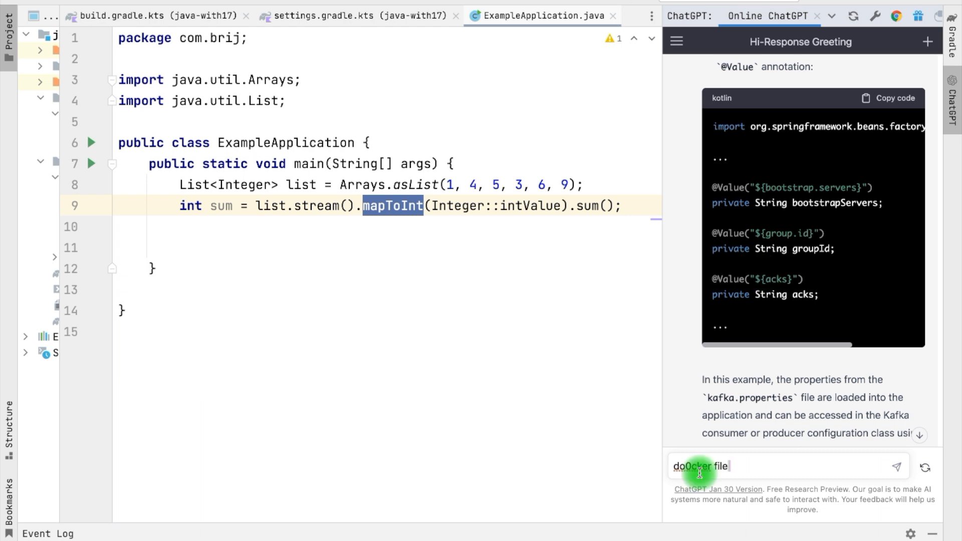
pyautogui.press('ctrl+a')
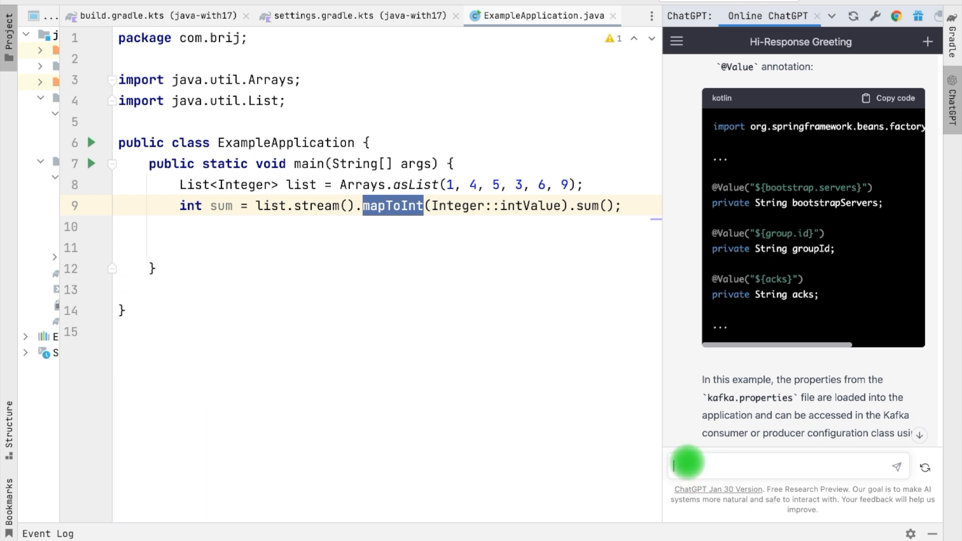
pyautogui.write('docker file')
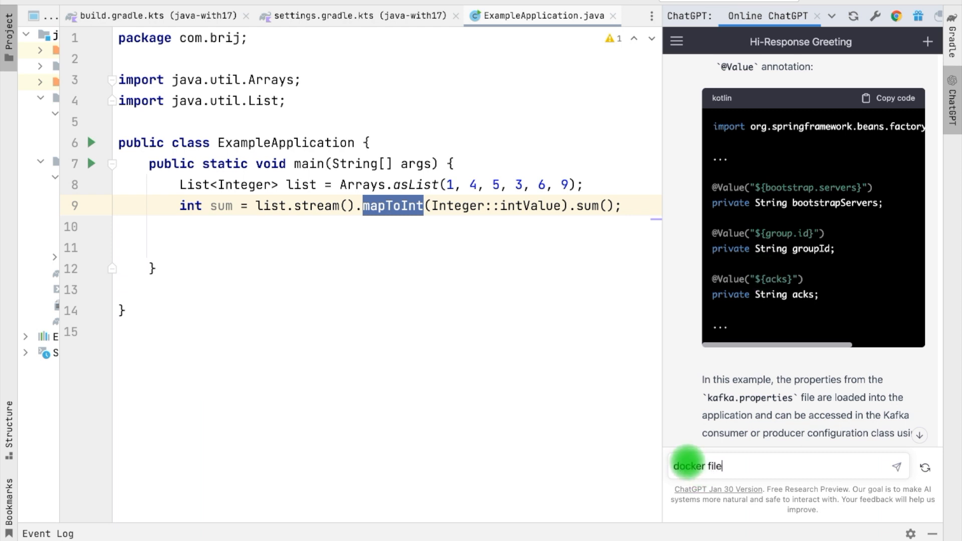